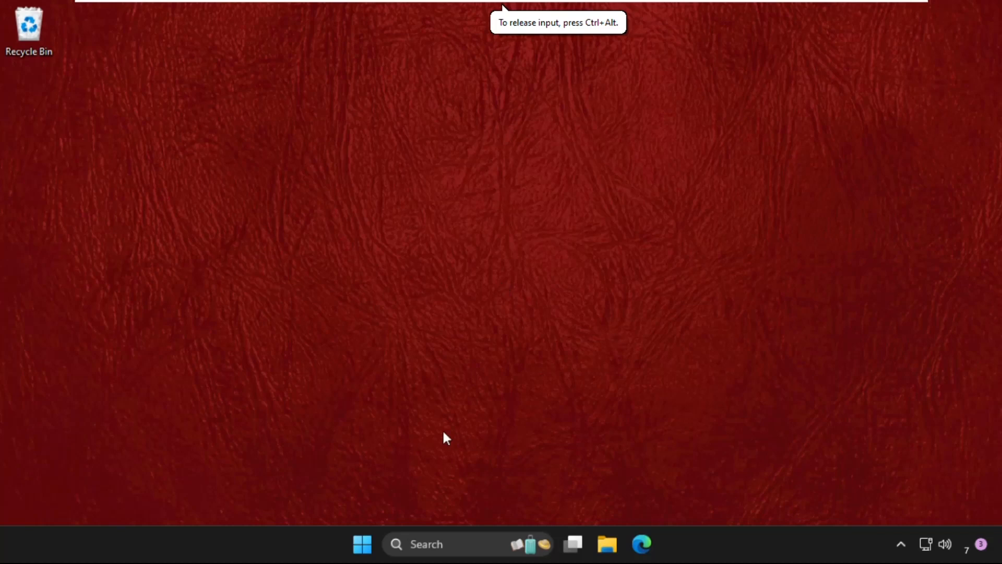
mouse_move(353, 272)
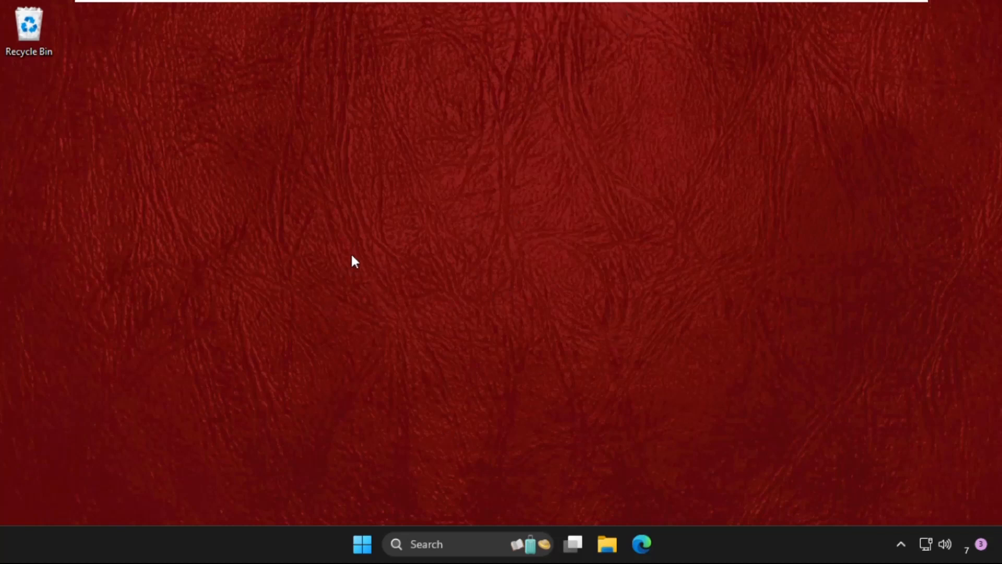
Bring up the Win+X quick-link menu of system tools from the Start button.
right_click(361, 546)
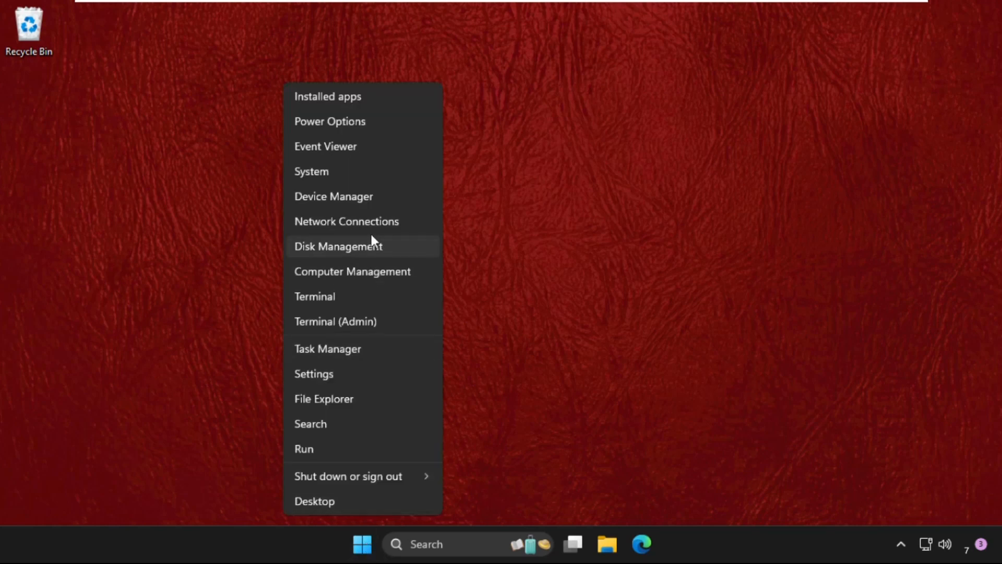
In Device Manager, show the Intel 82574L Gigabit adapter's properties under Network adapters.
left_click(334, 196)
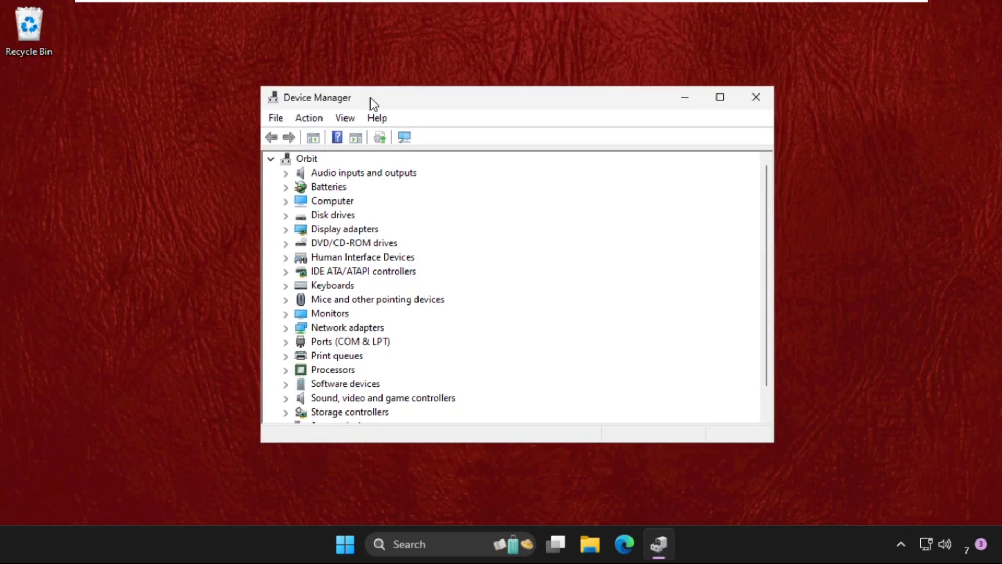
mouse_move(428, 334)
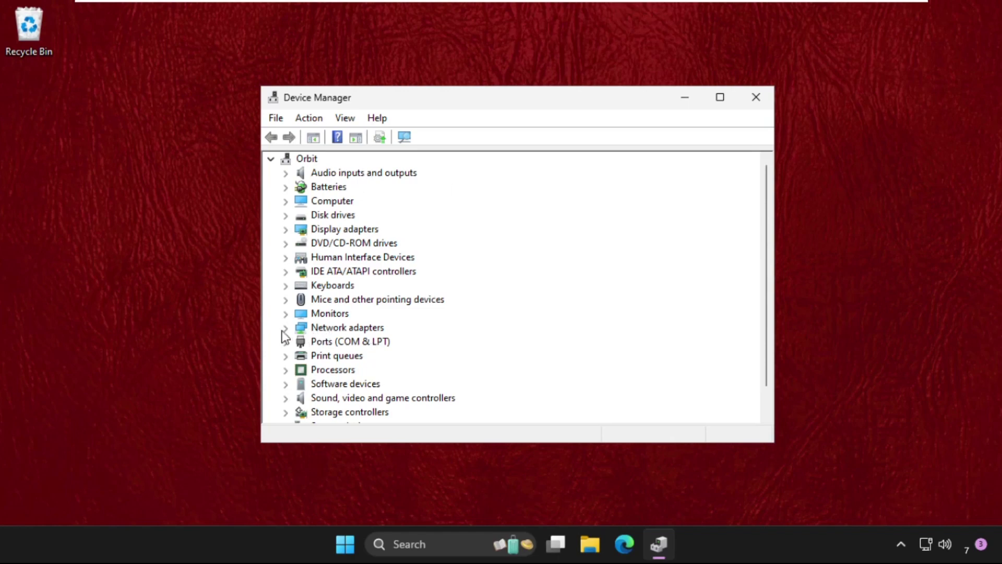
left_click(285, 327)
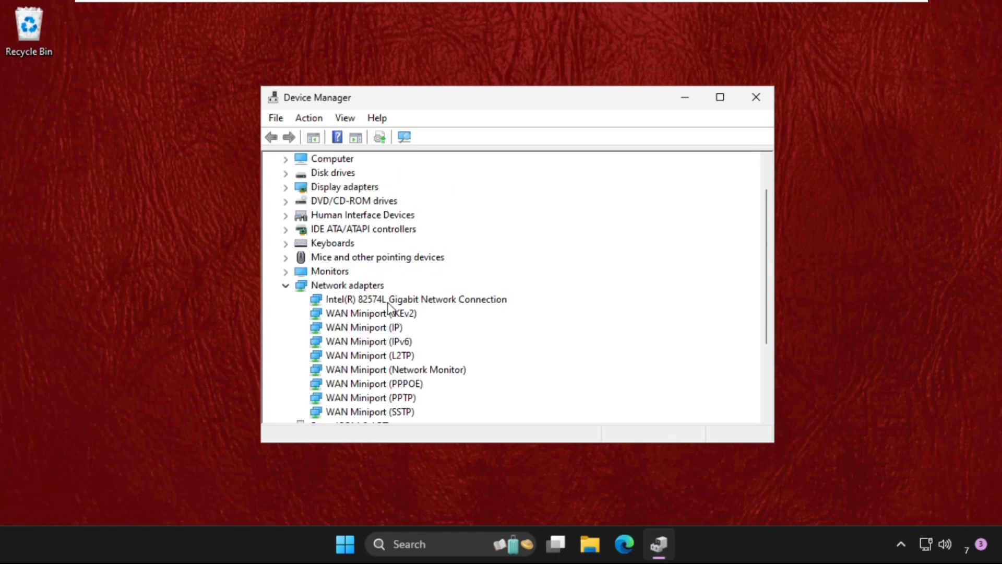
right_click(420, 299)
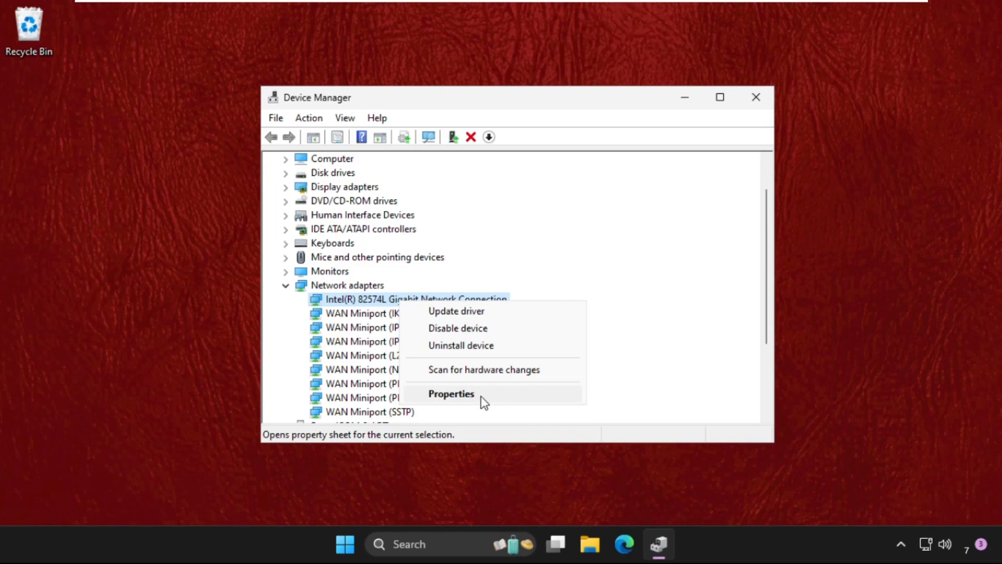
left_click(451, 393)
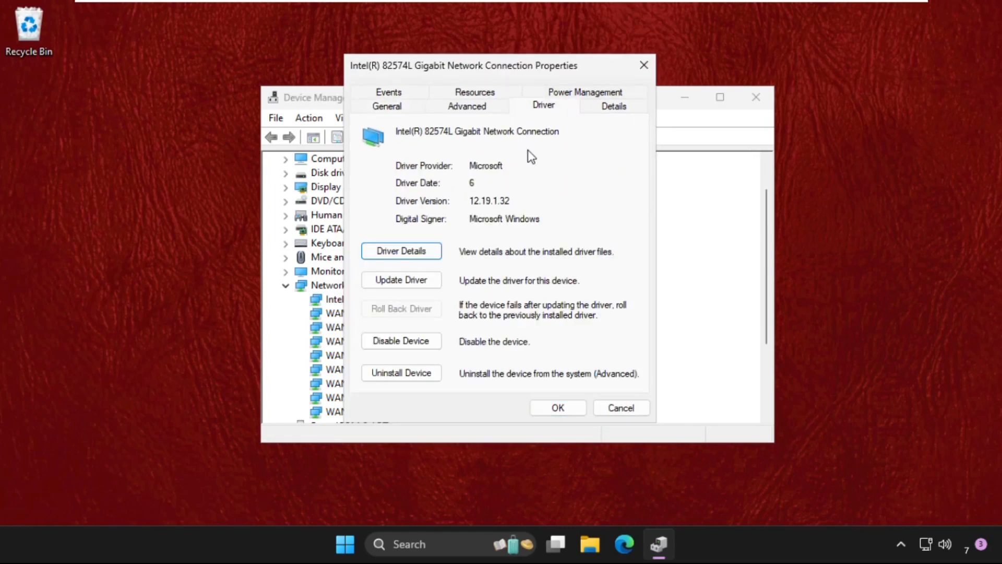
Reinstall the Intel 82574L driver by picking it from the compatible drivers on this computer.
left_click(401, 280)
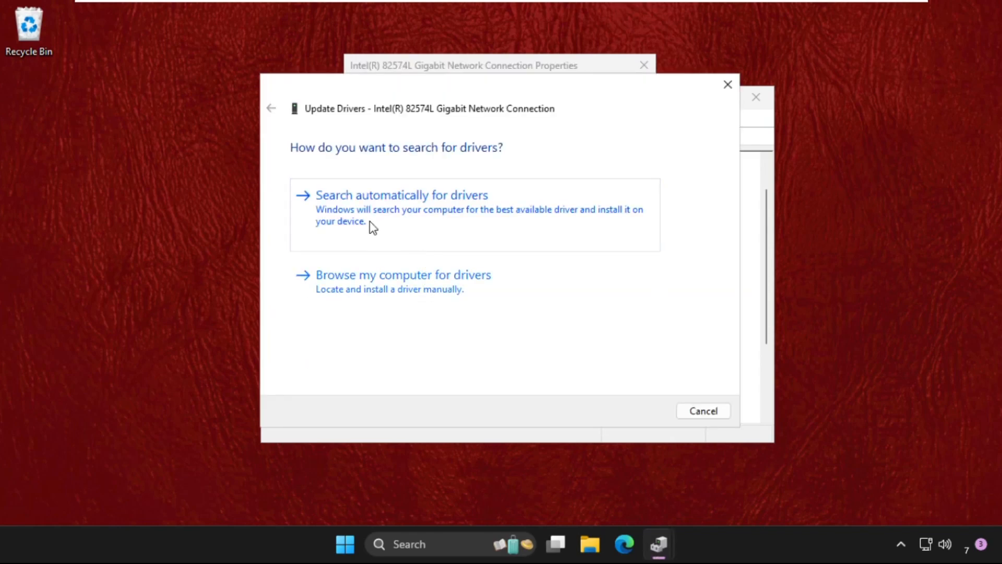
mouse_move(354, 234)
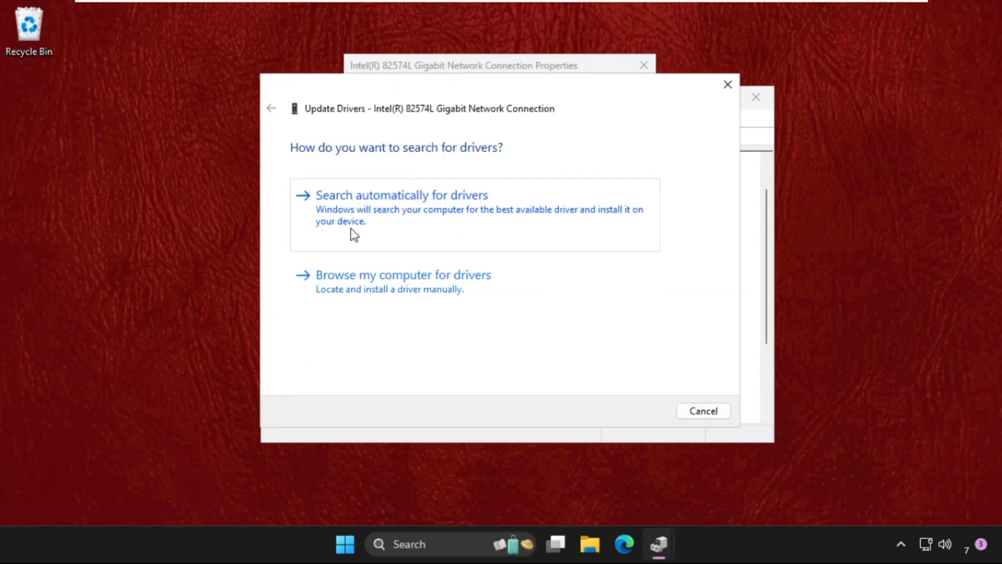
left_click(402, 195)
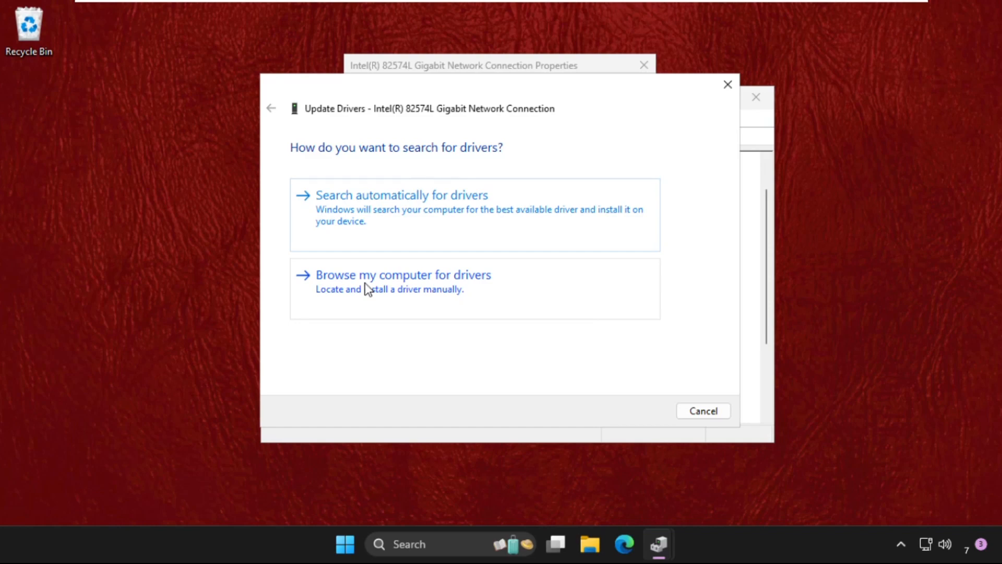
left_click(403, 274)
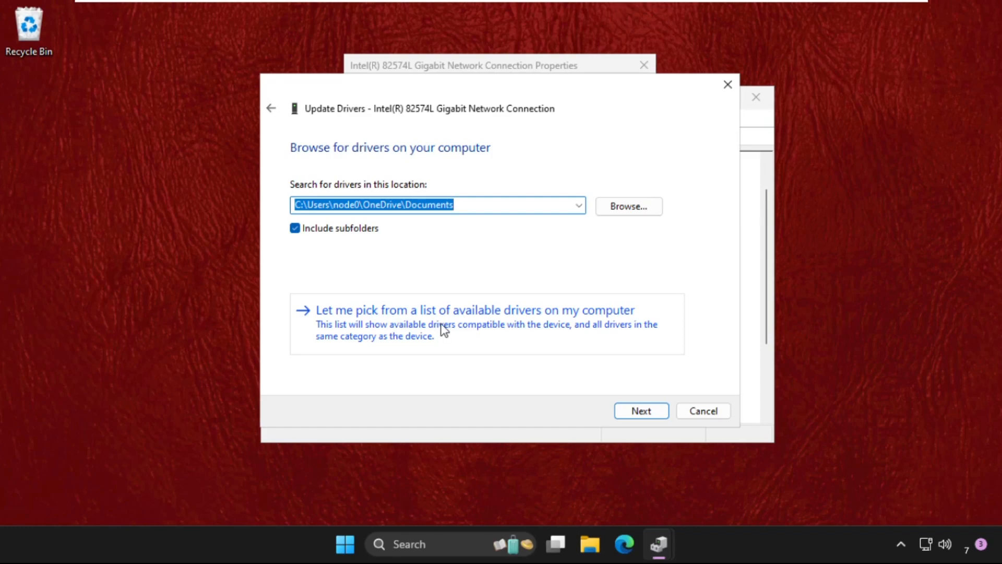
mouse_move(576, 330)
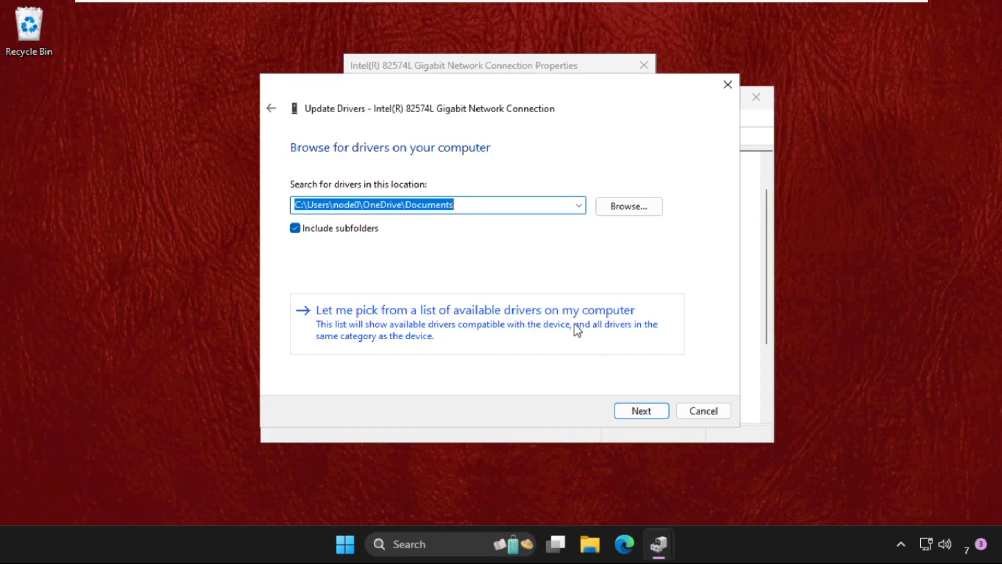
left_click(476, 310)
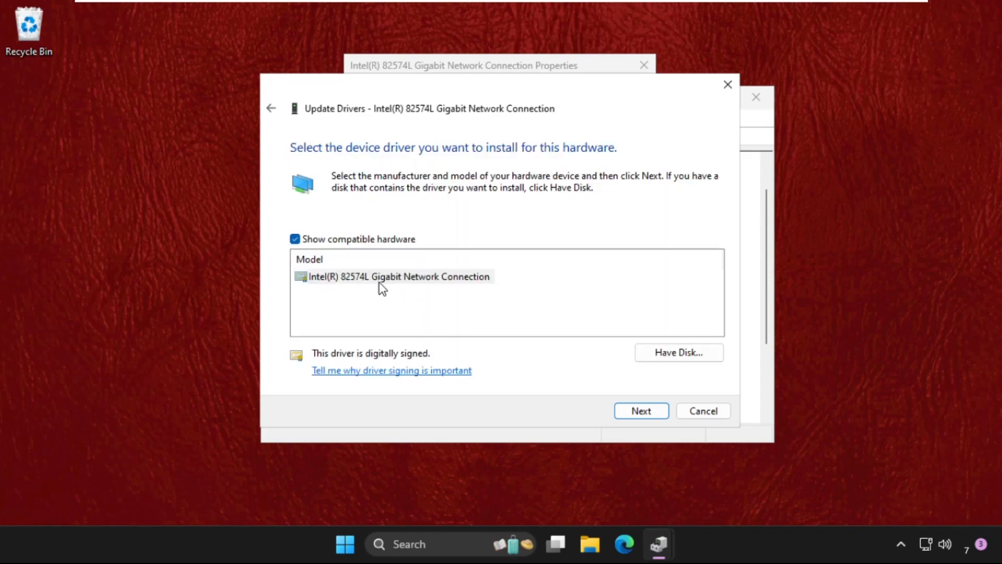
left_click(642, 411)
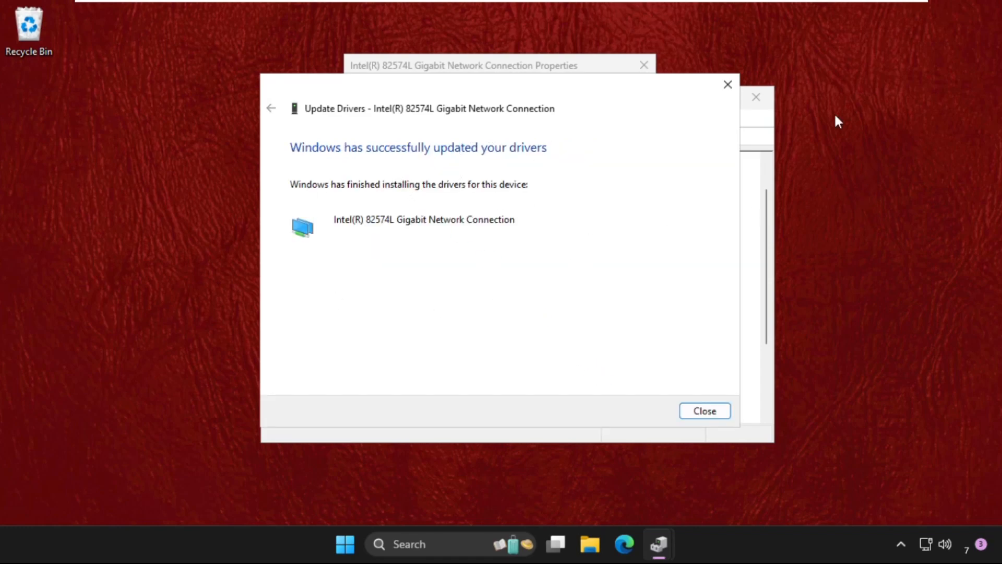
Close the finished driver wizard, the adapter properties and Device Manager.
left_click(705, 411)
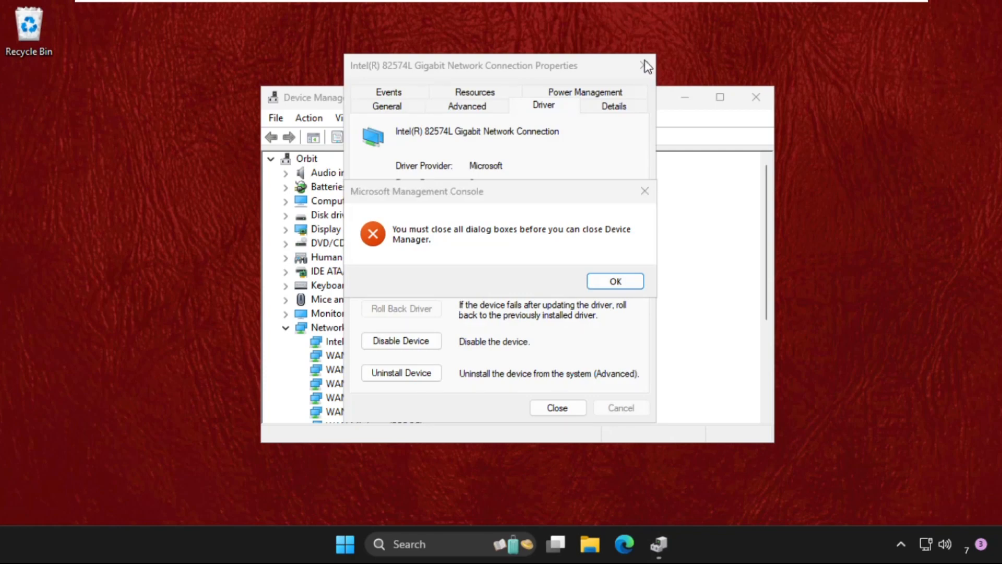
left_click(615, 281)
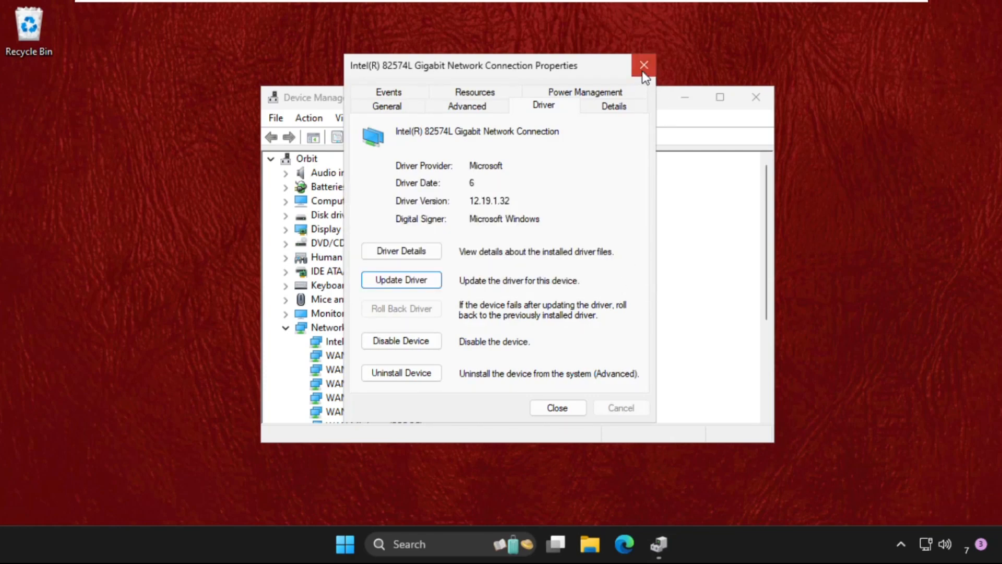
left_click(643, 65)
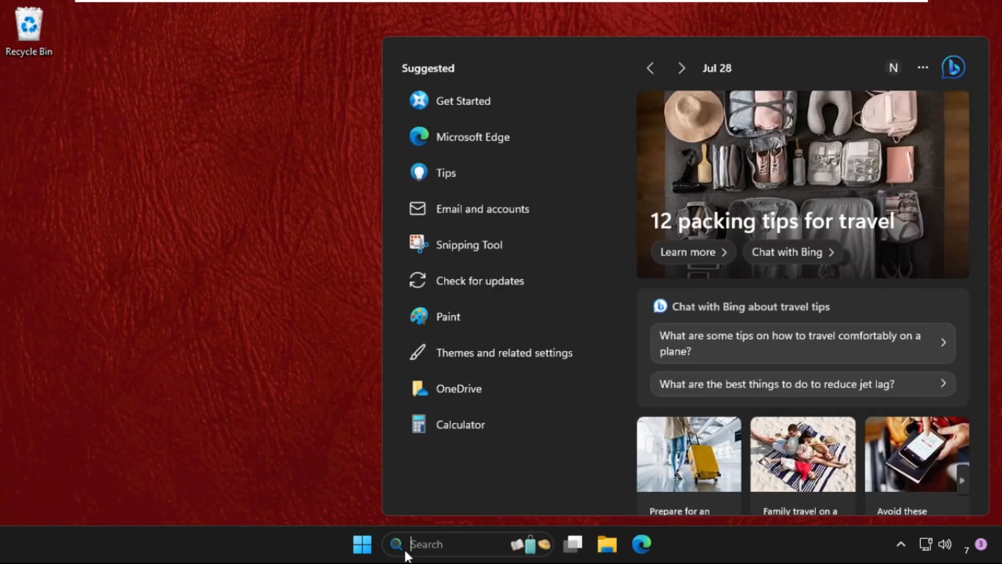
Search for cmd and launch Command Prompt with administrator rights.
type("cmd")
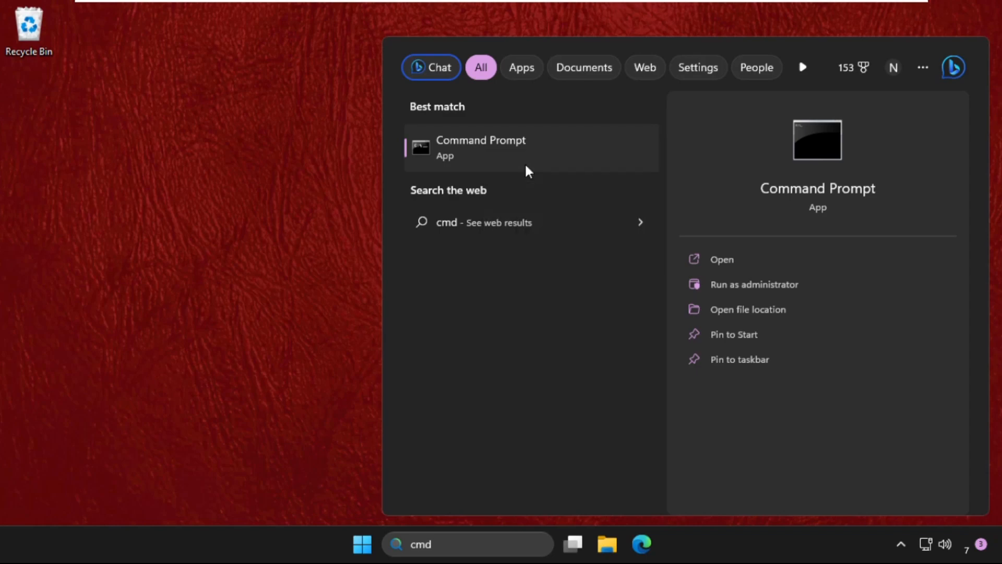
left_click(754, 284)
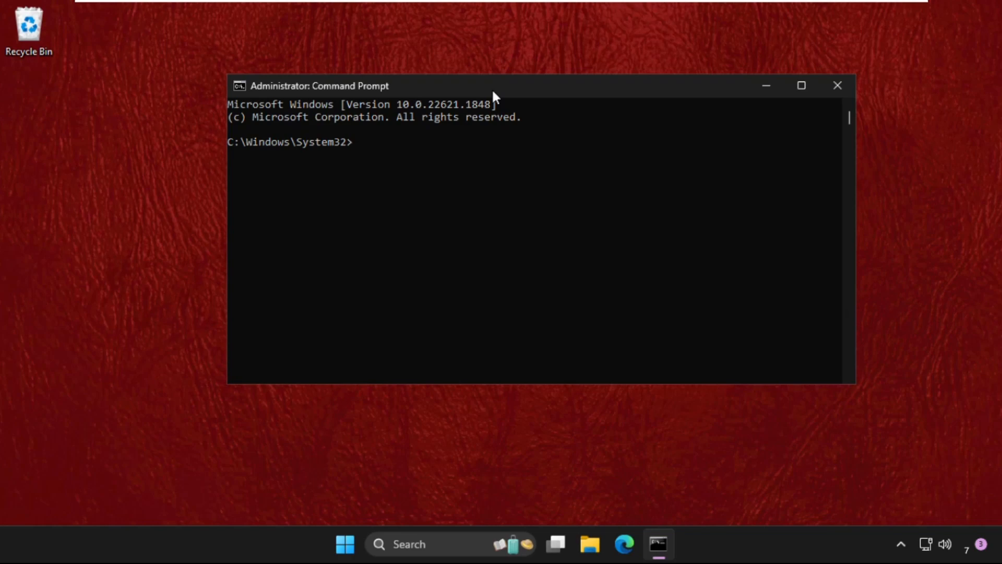
Flush the DNS resolver cache with ipconfig /flushdns.
type("ipco")
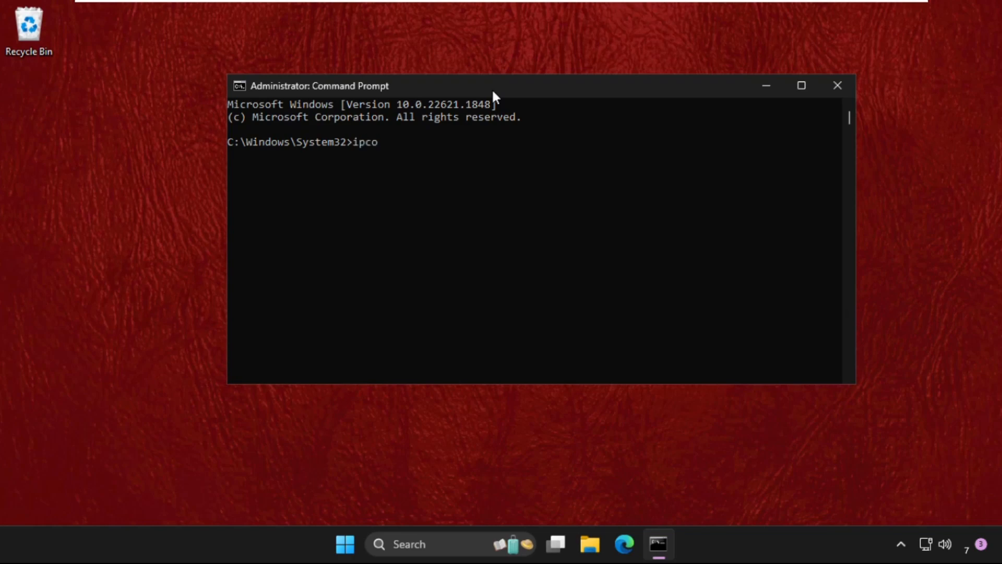
type("nfig /")
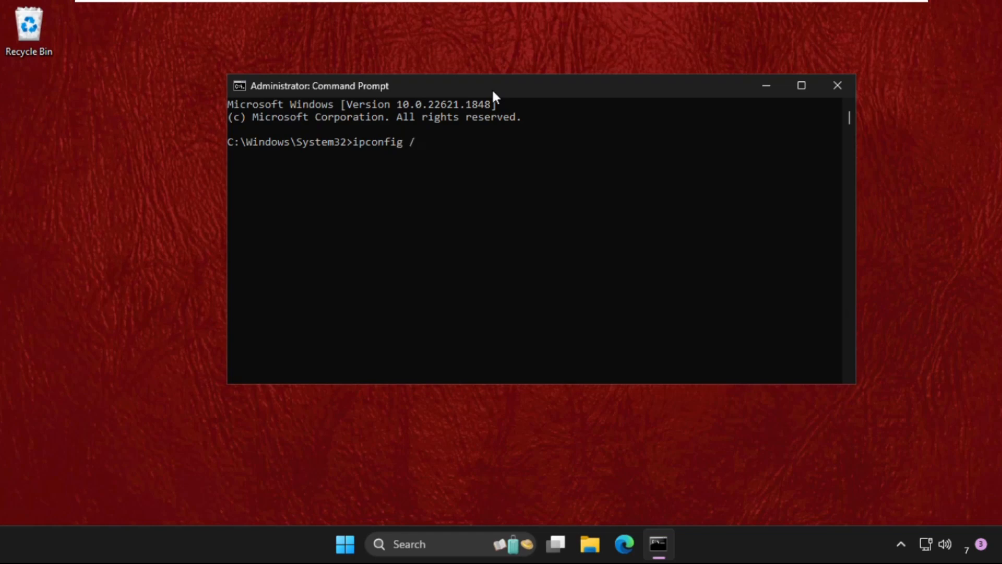
type("flushd")
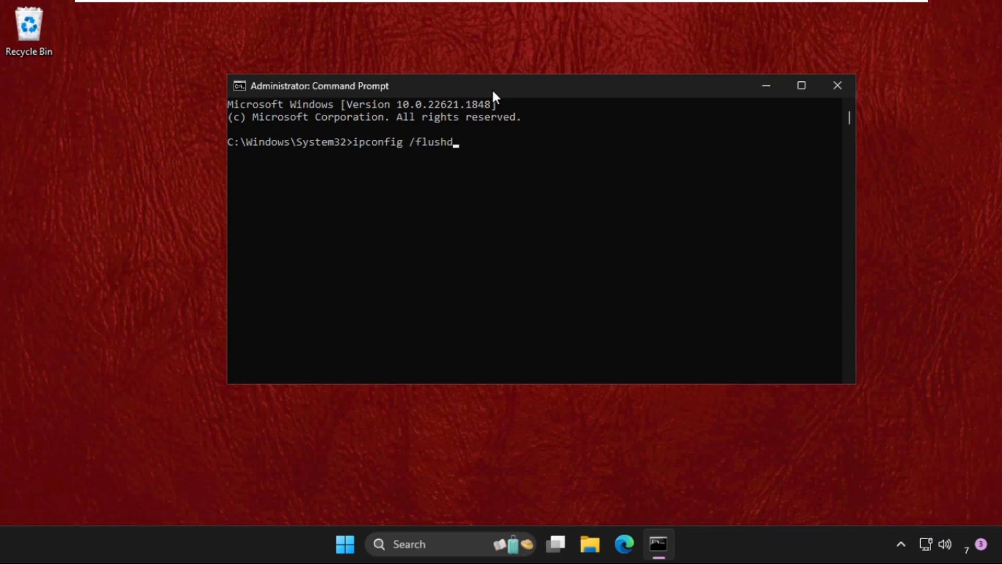
key("Enter")
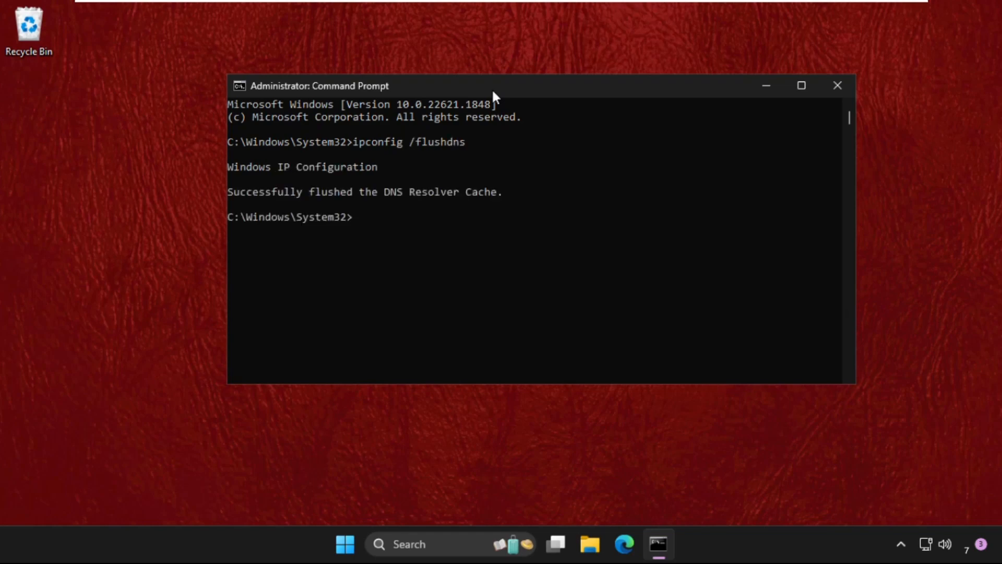
Release the Ethernet0 adapter's IP address and start renewing it with ipconfig /renew.
type("ipc")
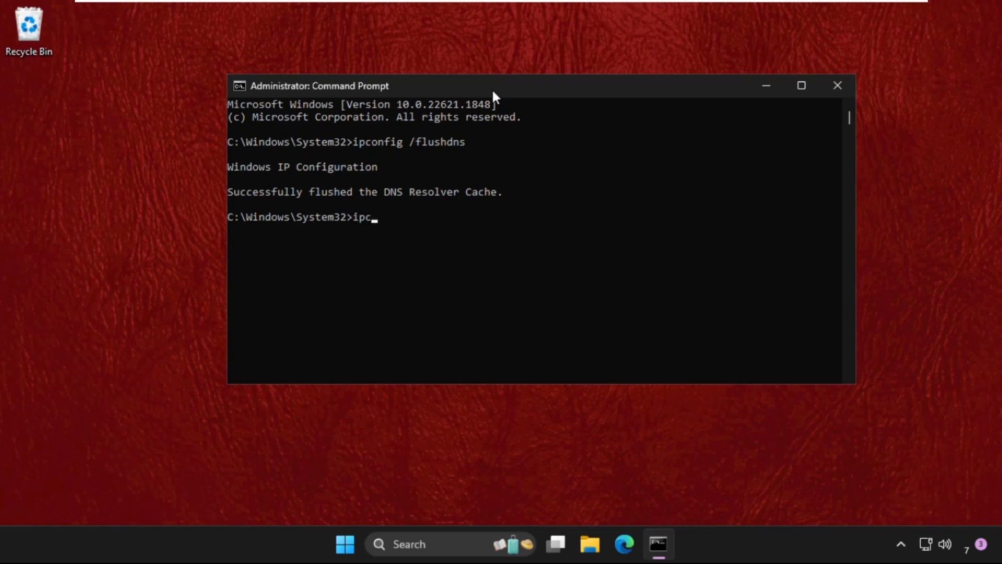
type("onfig /f")
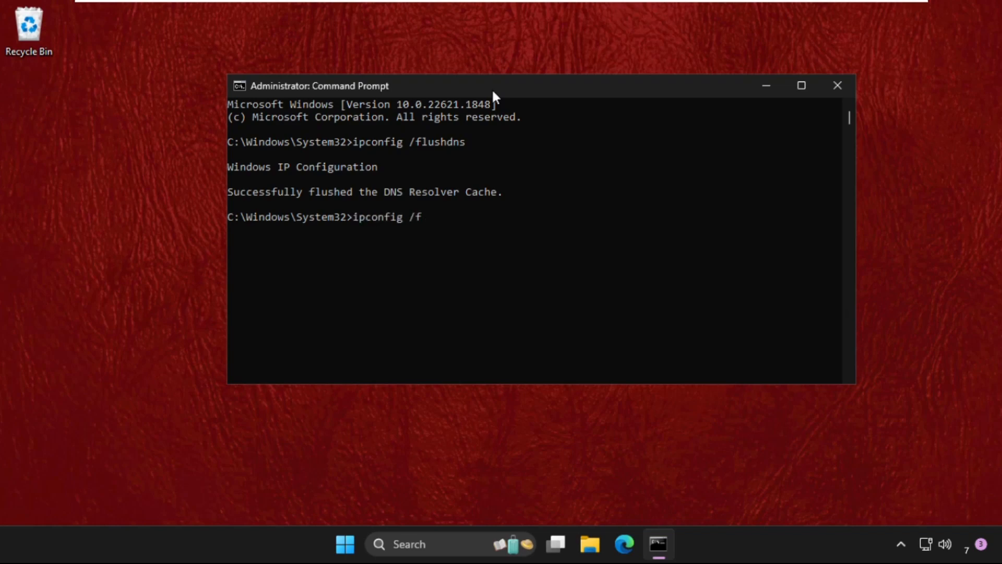
type("release")
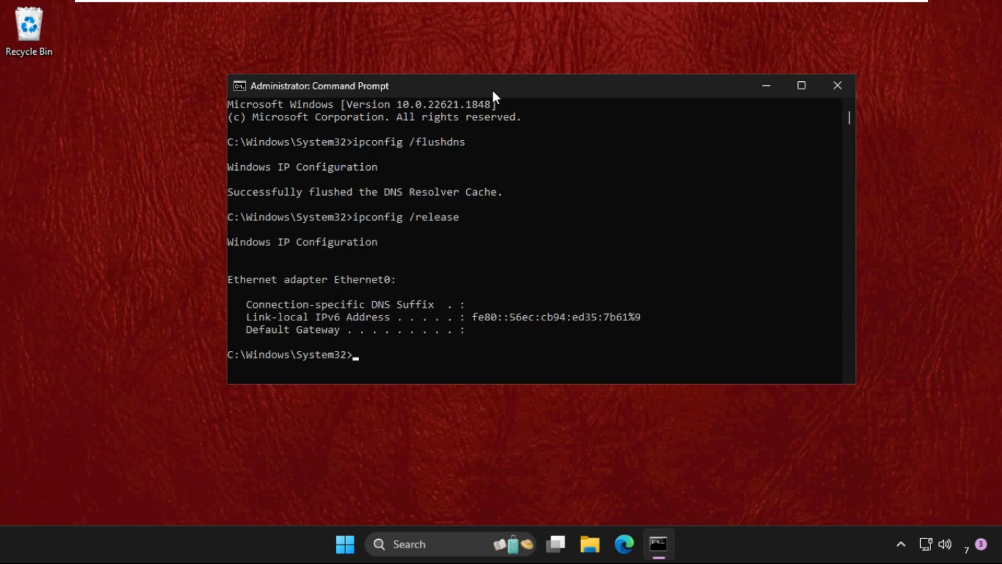
type("ipconfig")
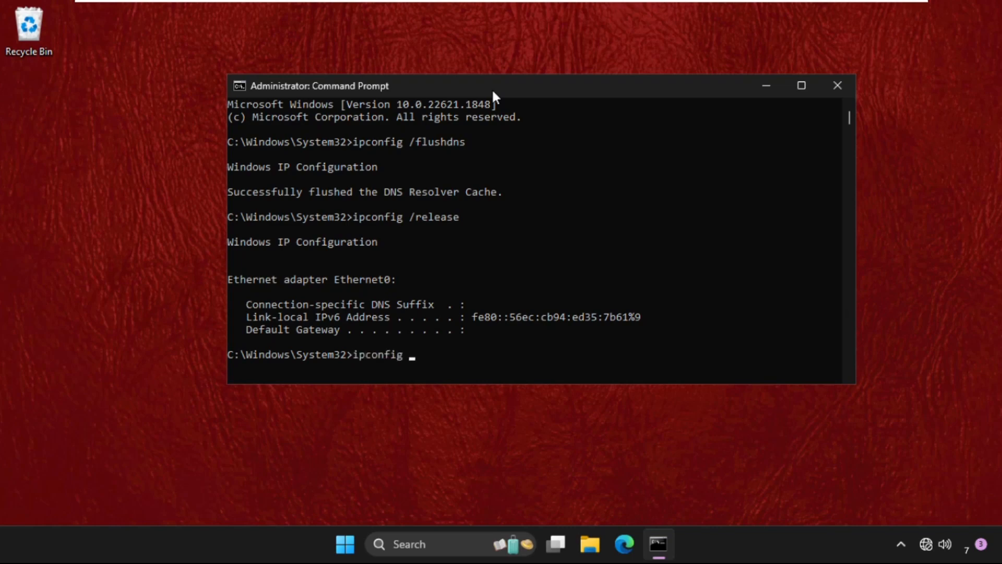
type("/")
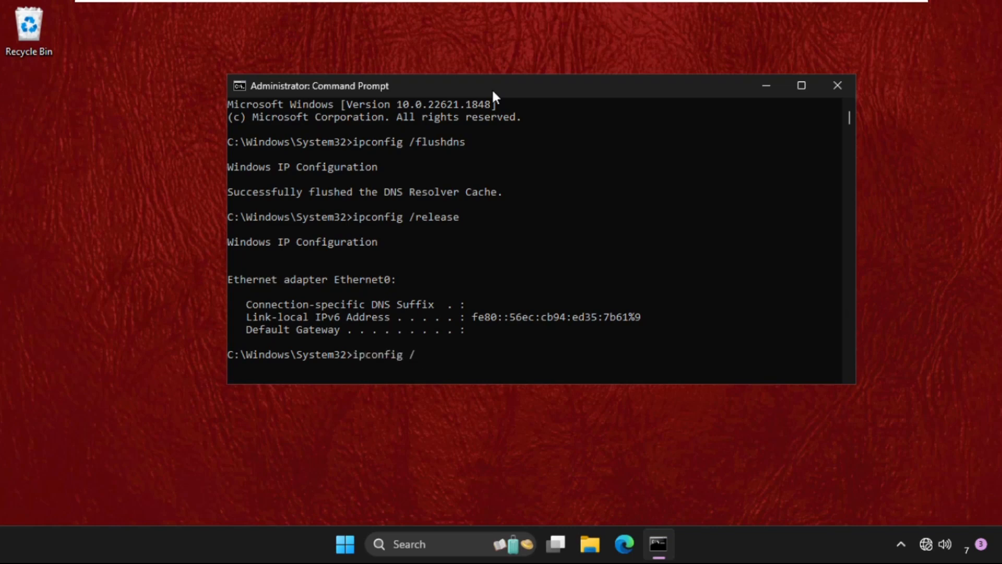
type("renew")
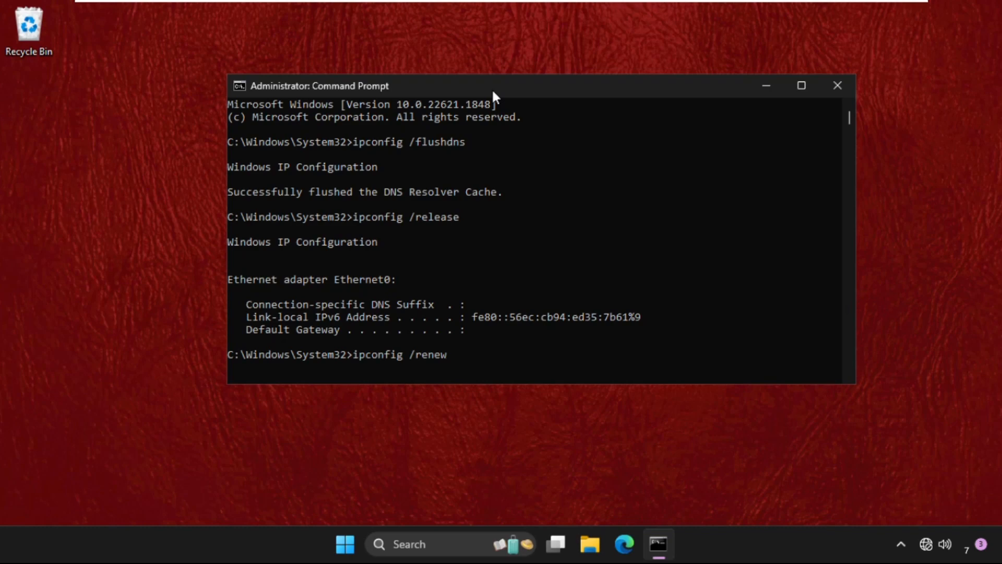
key("Enter")
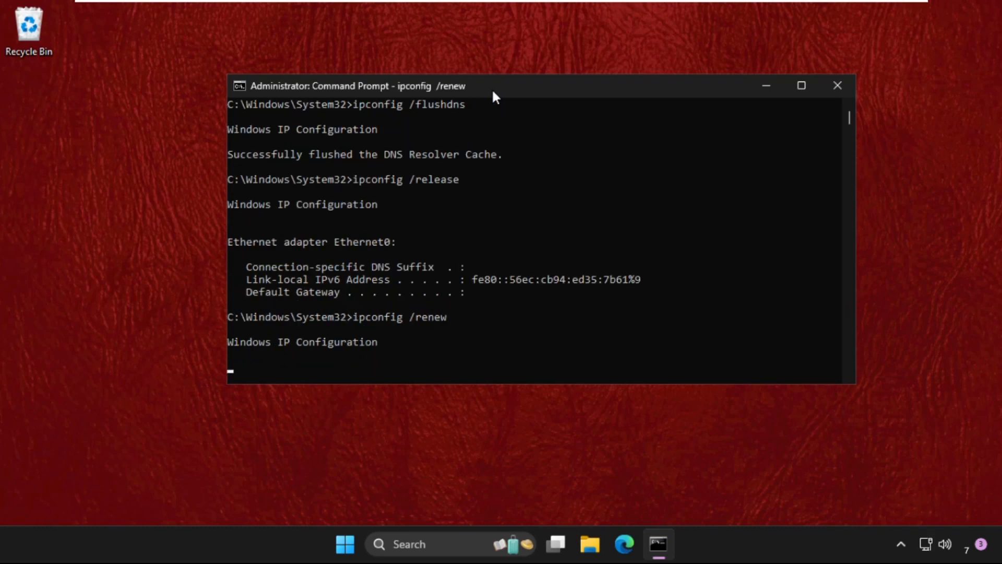
Reset the TCP/IP stack with netsh int ip reset, then close Command Prompt.
type("netsh int")
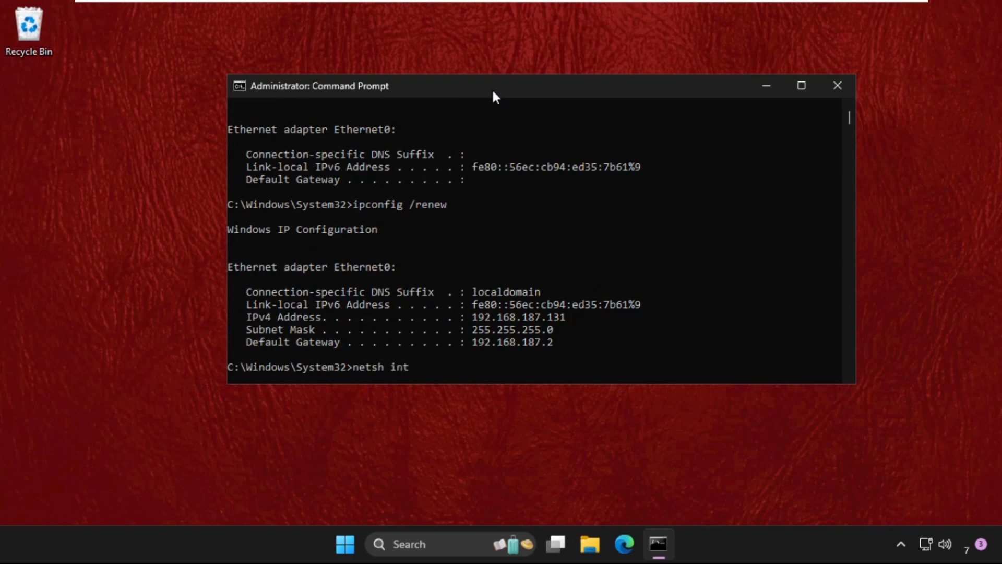
type("ip rese")
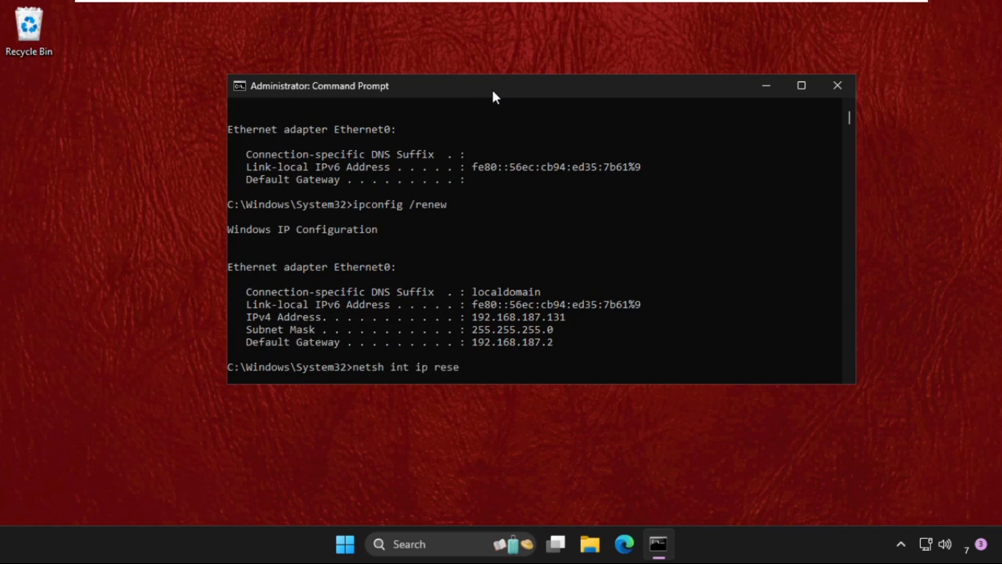
key("Enter")
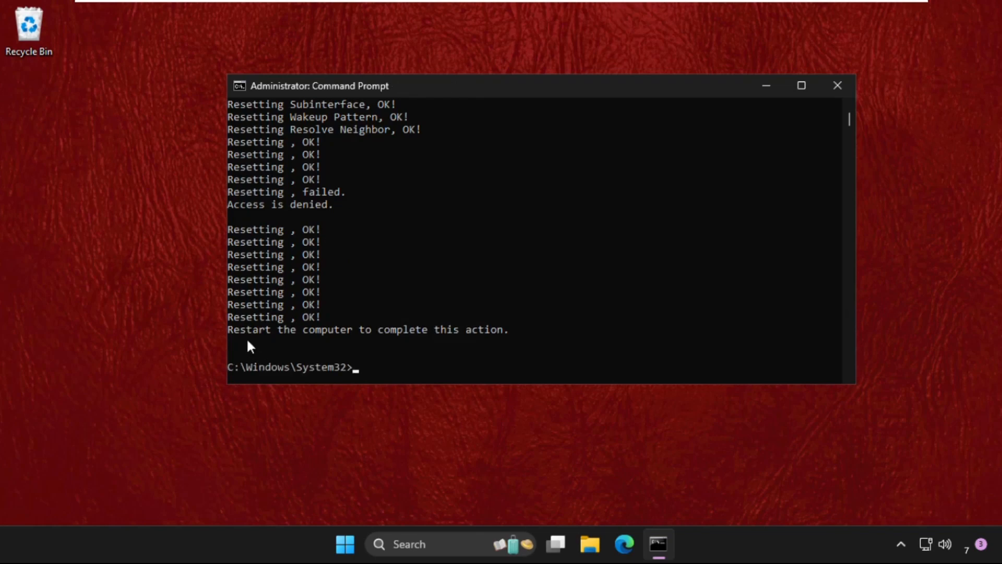
mouse_move(280, 336)
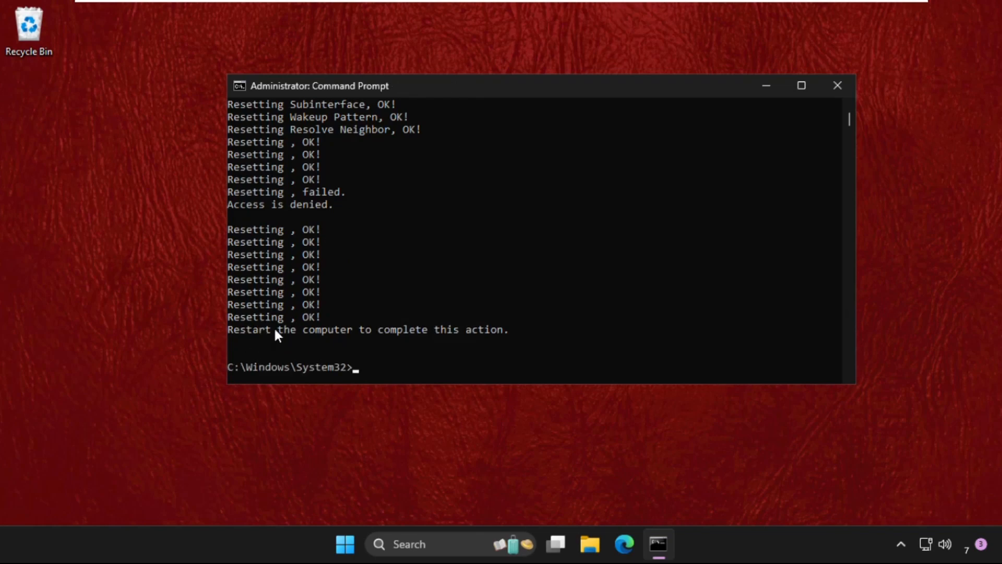
mouse_move(512, 349)
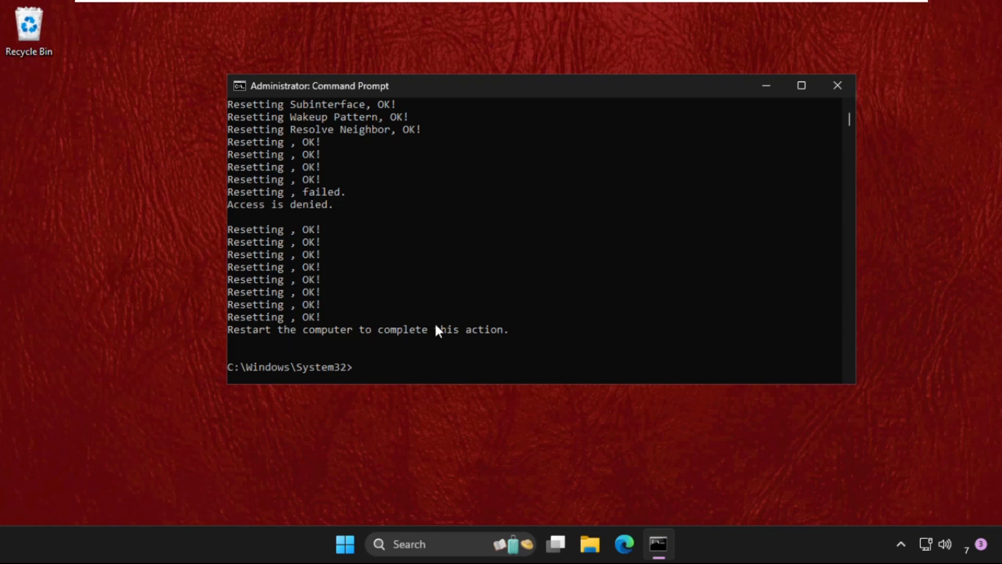
left_click(838, 85)
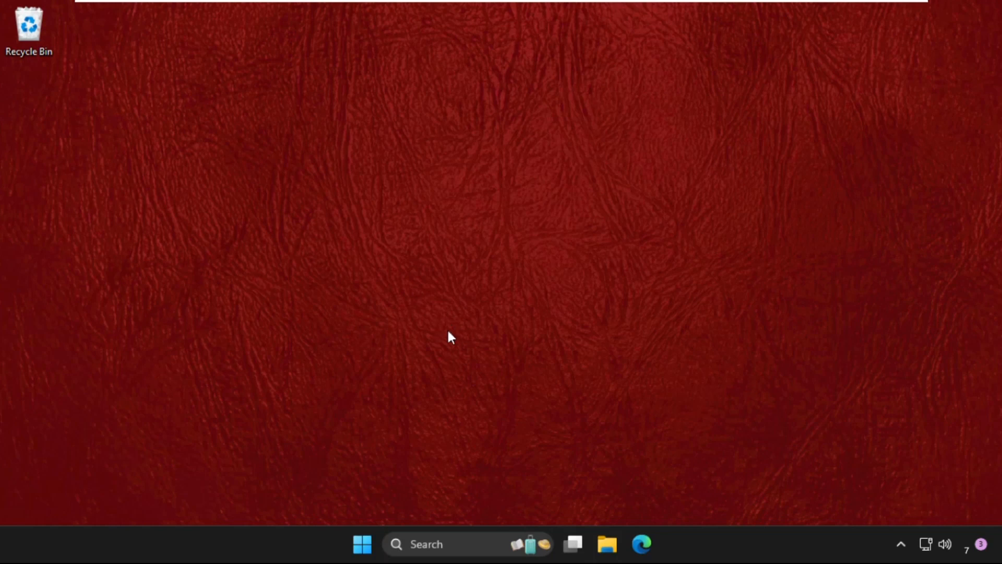
Show the Start menu's power options offering Restart.
left_click(363, 544)
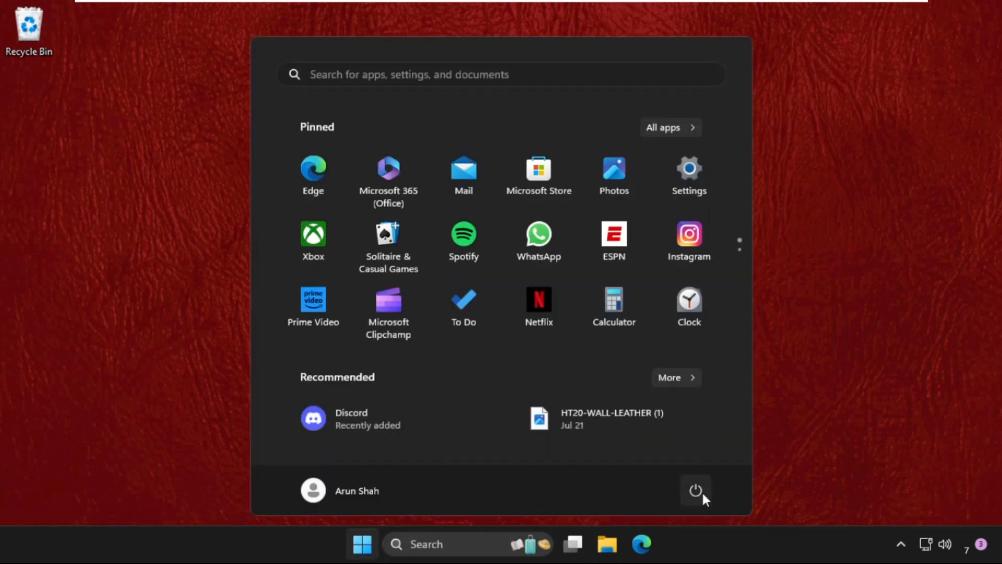
left_click(695, 491)
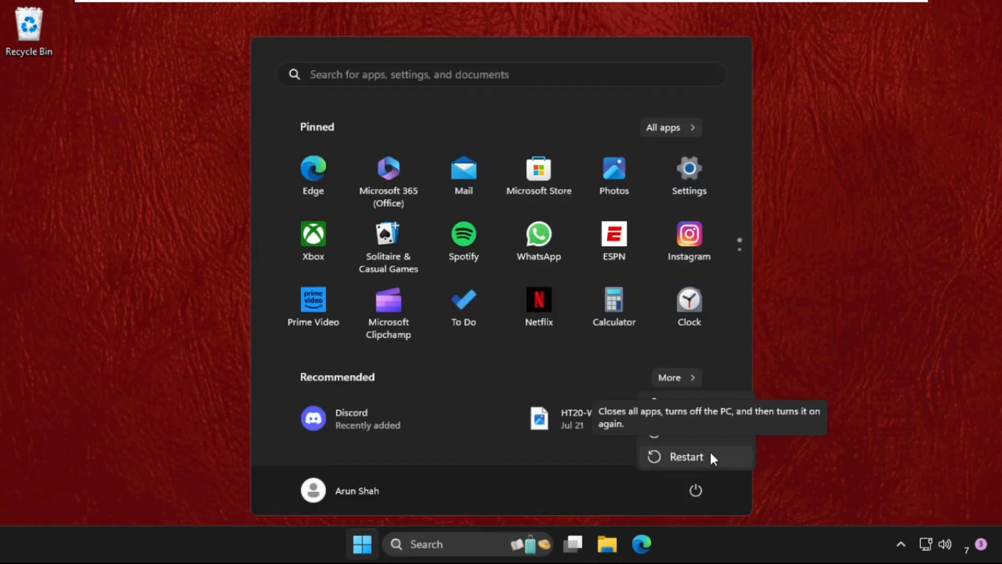